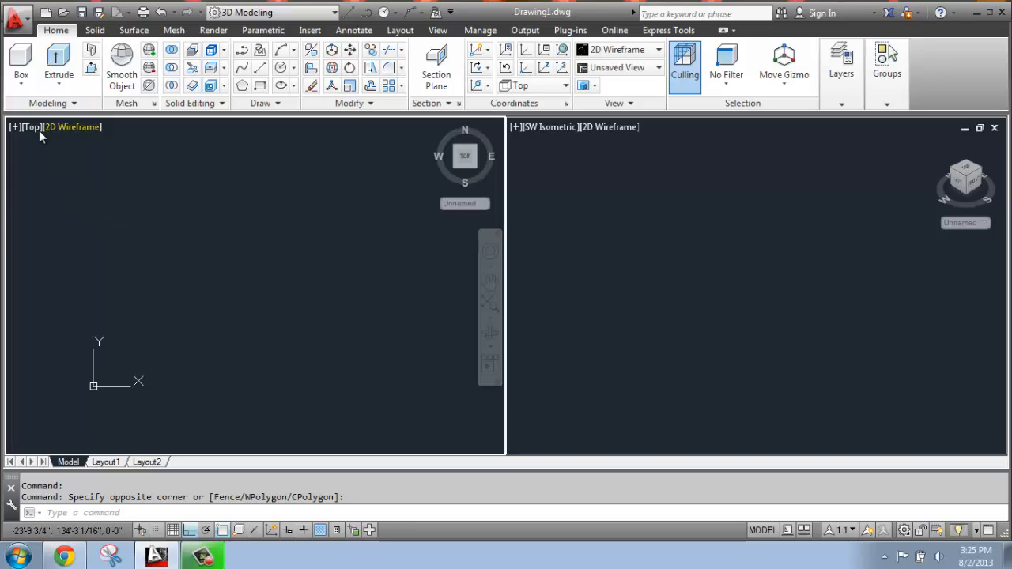
{"action": "mouse_move", "coordinate": [560, 194]}
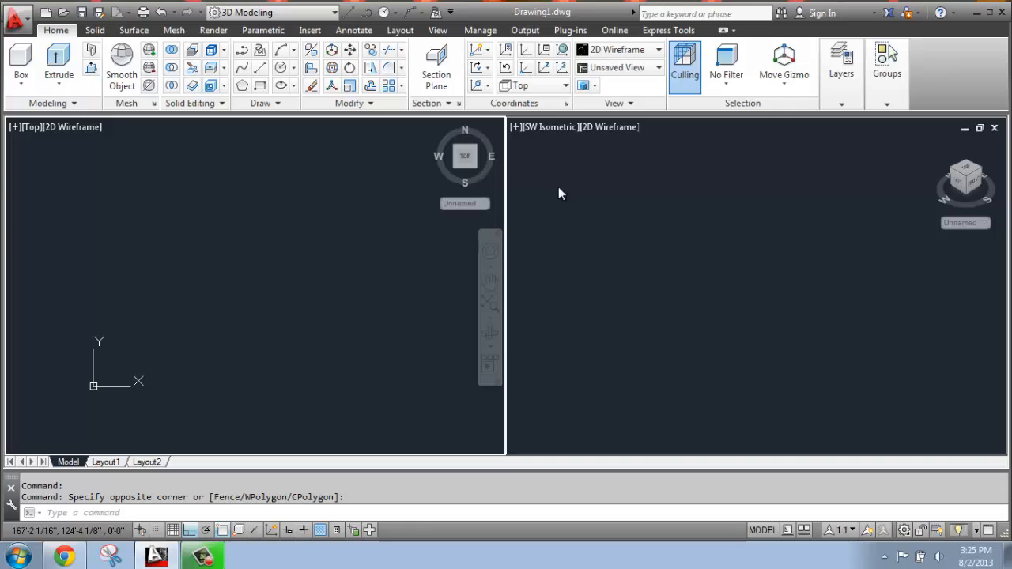
{"action": "mouse_move", "coordinate": [177, 308]}
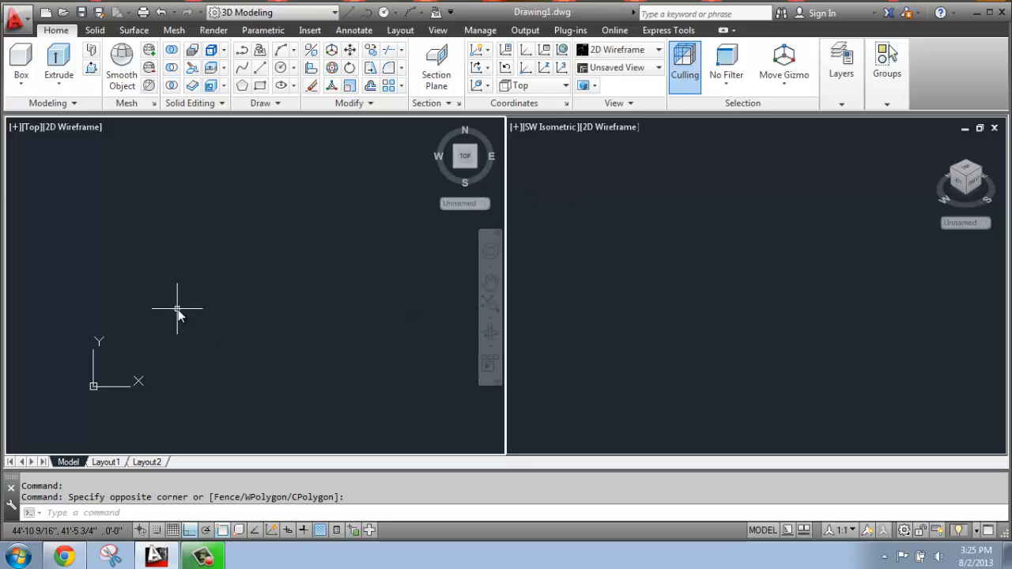
{"action": "mouse_move", "coordinate": [177, 282]}
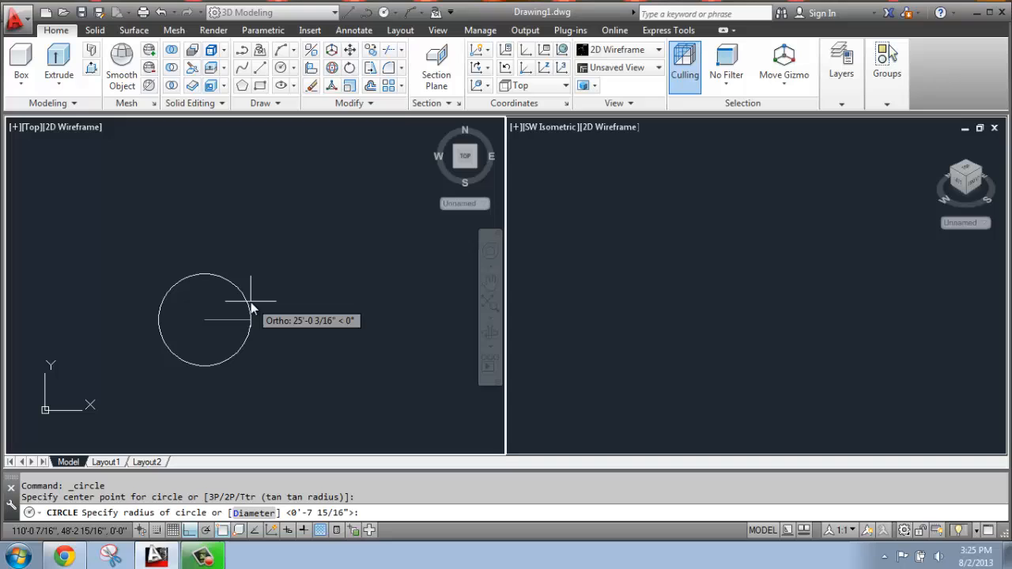
Step: Draw a circle with a 10-foot radius in the Top viewport
{"action": "type", "text": "10'"}
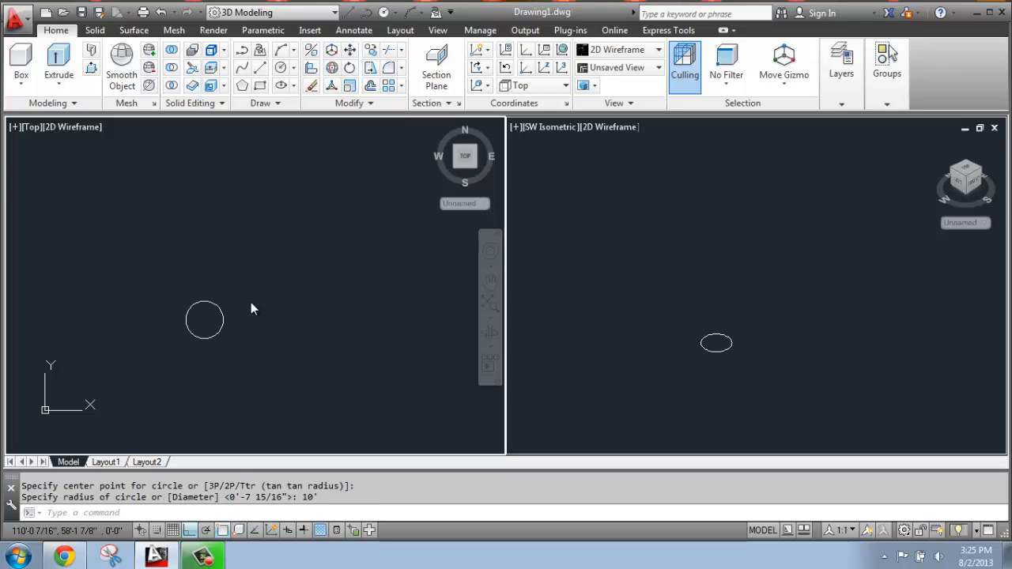
{"action": "mouse_move", "coordinate": [191, 281]}
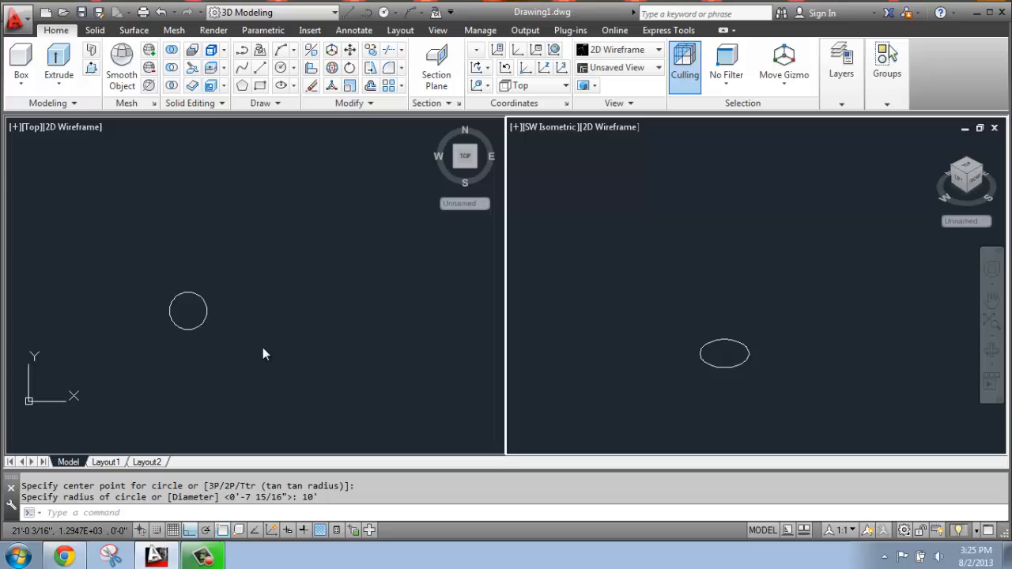
{"action": "mouse_move", "coordinate": [193, 330]}
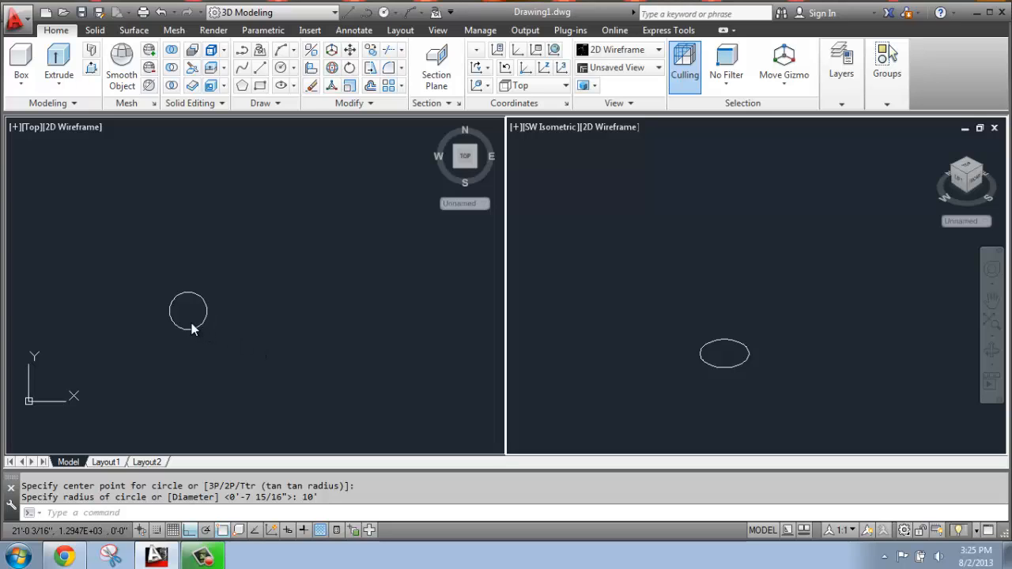
{"action": "mouse_move", "coordinate": [166, 315]}
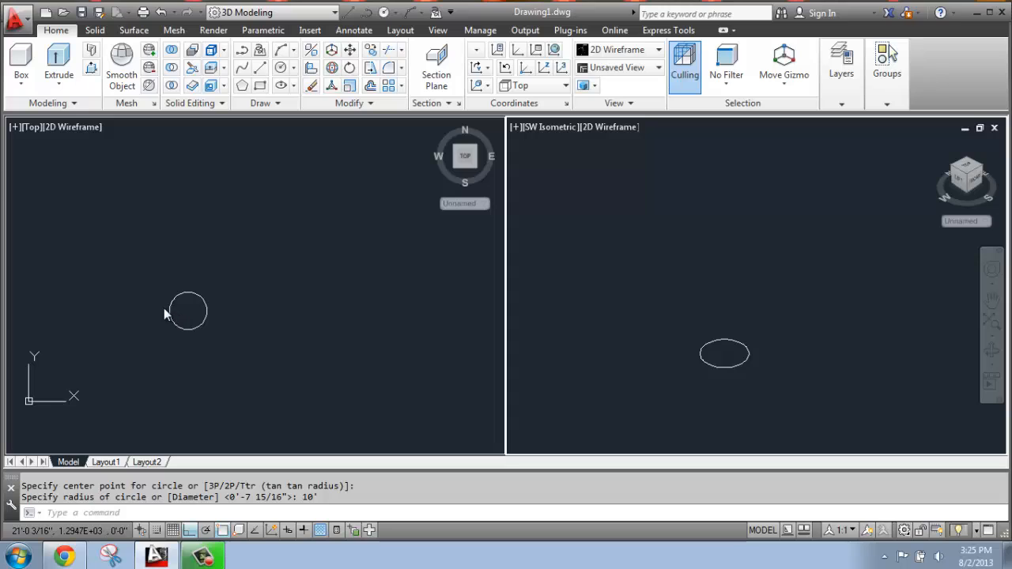
{"action": "mouse_move", "coordinate": [198, 316]}
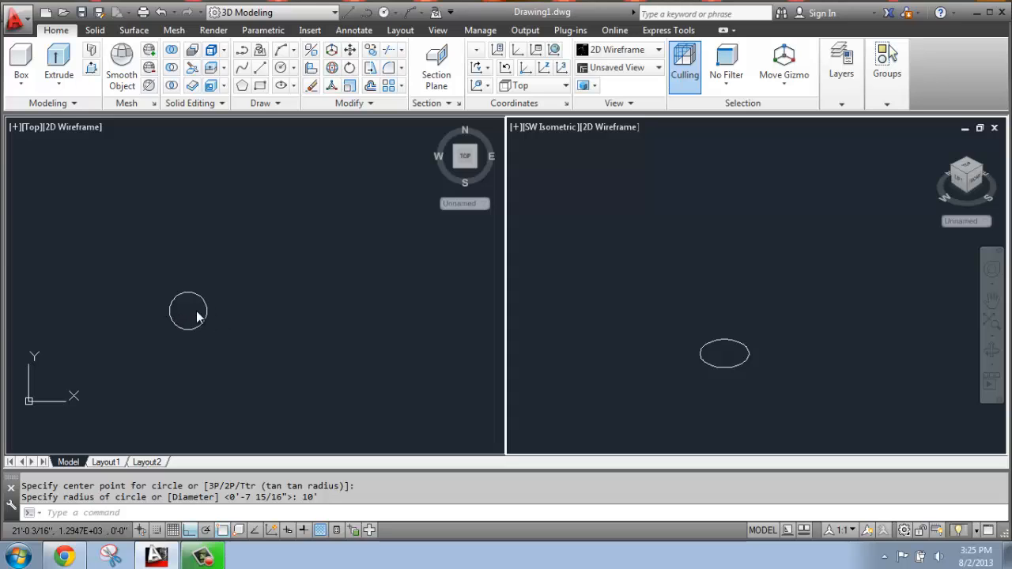
{"action": "mouse_move", "coordinate": [216, 323]}
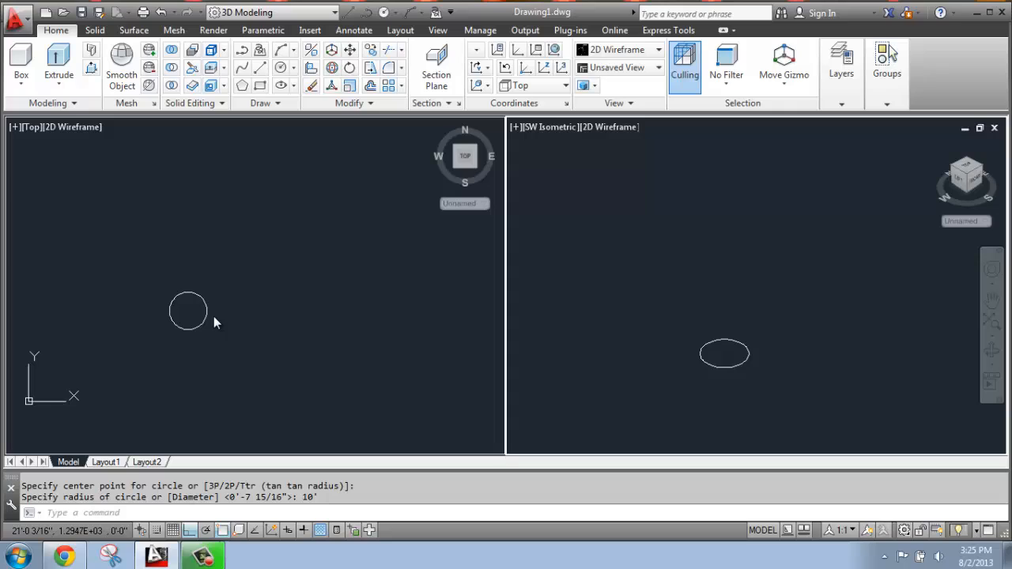
{"action": "mouse_move", "coordinate": [196, 320]}
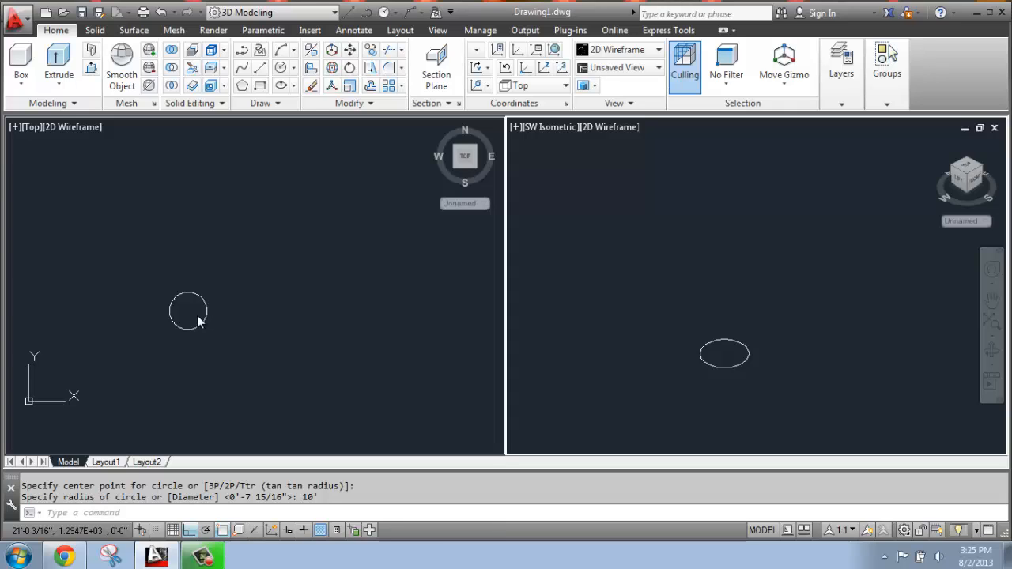
{"action": "mouse_move", "coordinate": [203, 319]}
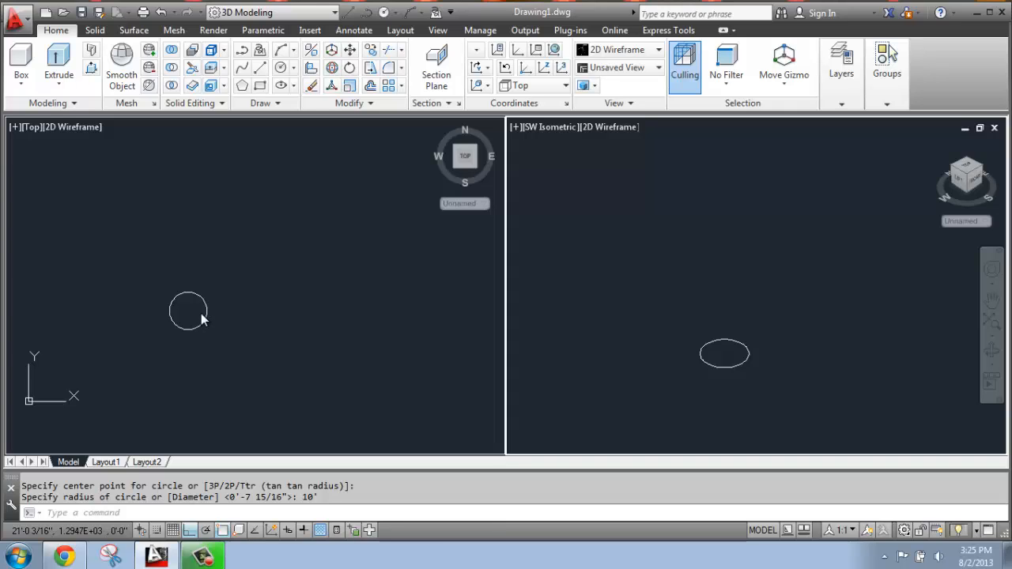
{"action": "mouse_move", "coordinate": [197, 310]}
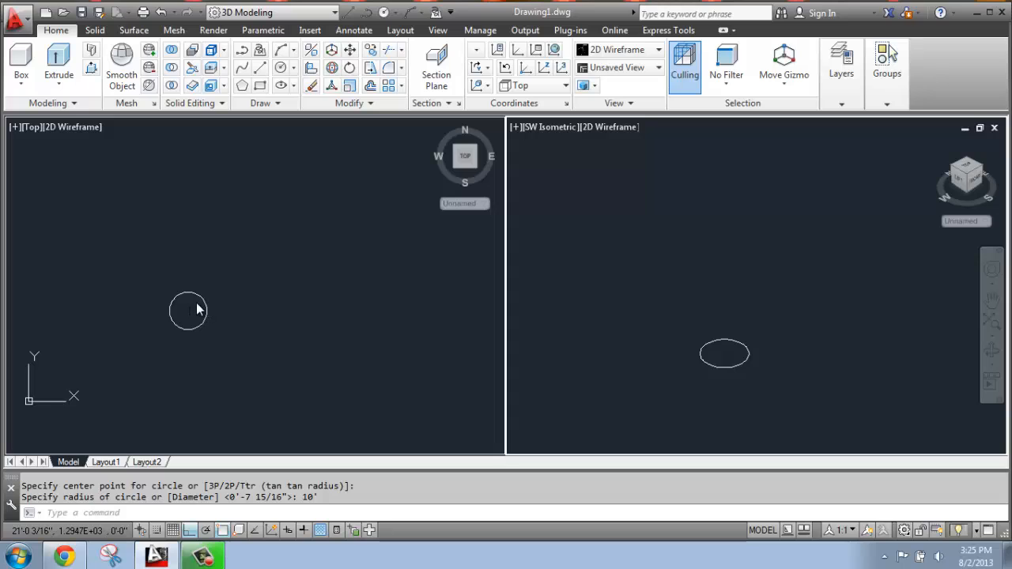
Step: Draw a second circle with a 5' radius centred inside the first circle
{"action": "type", "text": "c"}
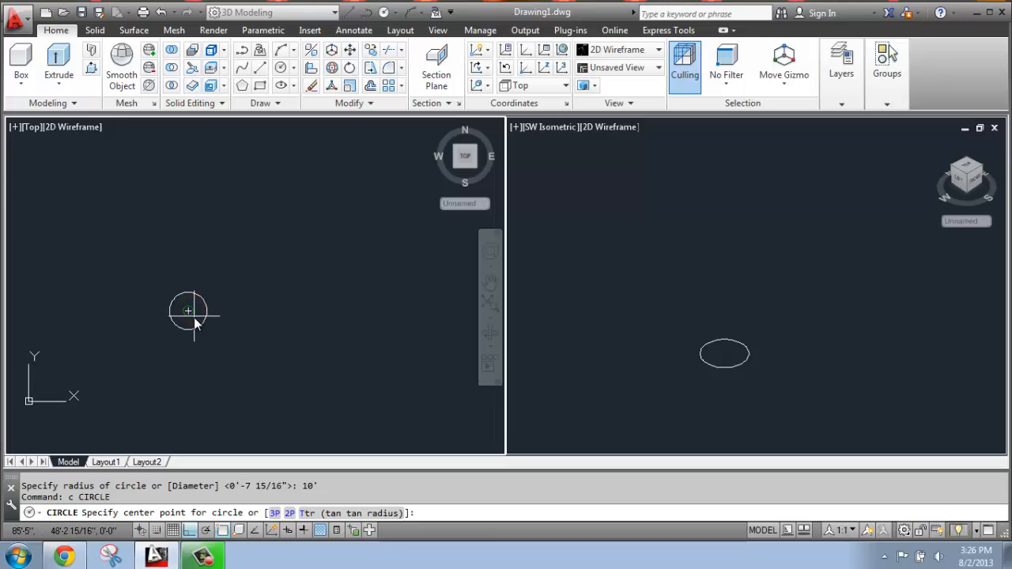
{"action": "mouse_move", "coordinate": [244, 340]}
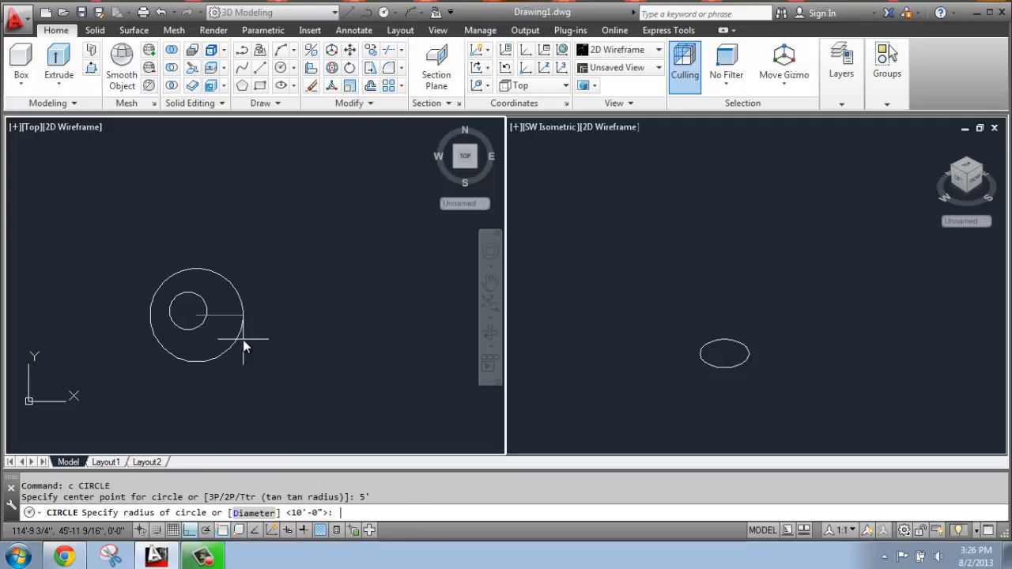
{"action": "type", "text": "5'"}
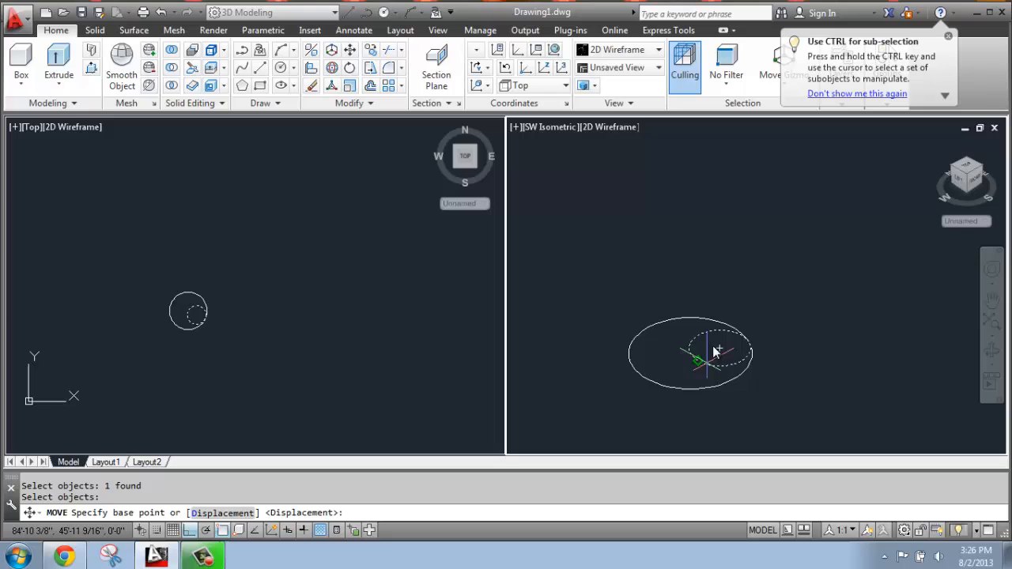
Step: Move the small circle 10' straight up along the Z axis
{"action": "left_click", "coordinate": [698, 360]}
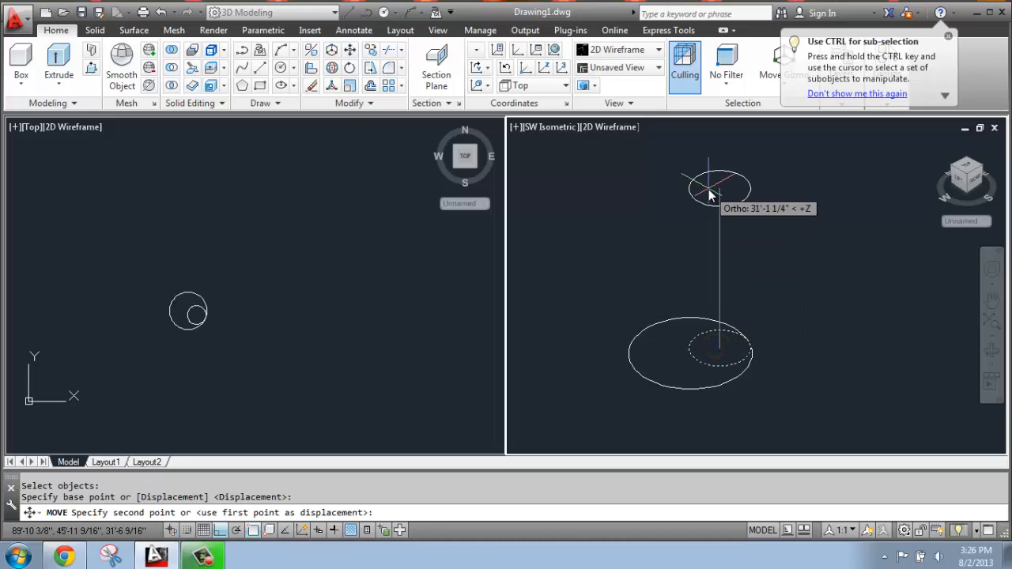
{"action": "type", "text": "10'"}
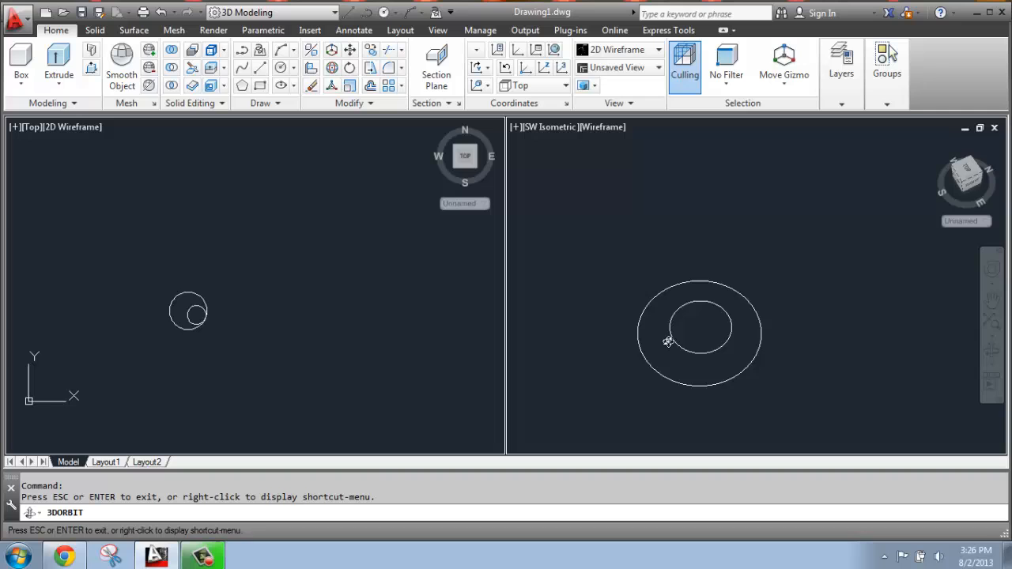
Step: Orbit the isometric viewport to see the small circle above the large one
{"action": "left_click_drag", "start_coordinate": [668, 340], "coordinate": [909, 340]}
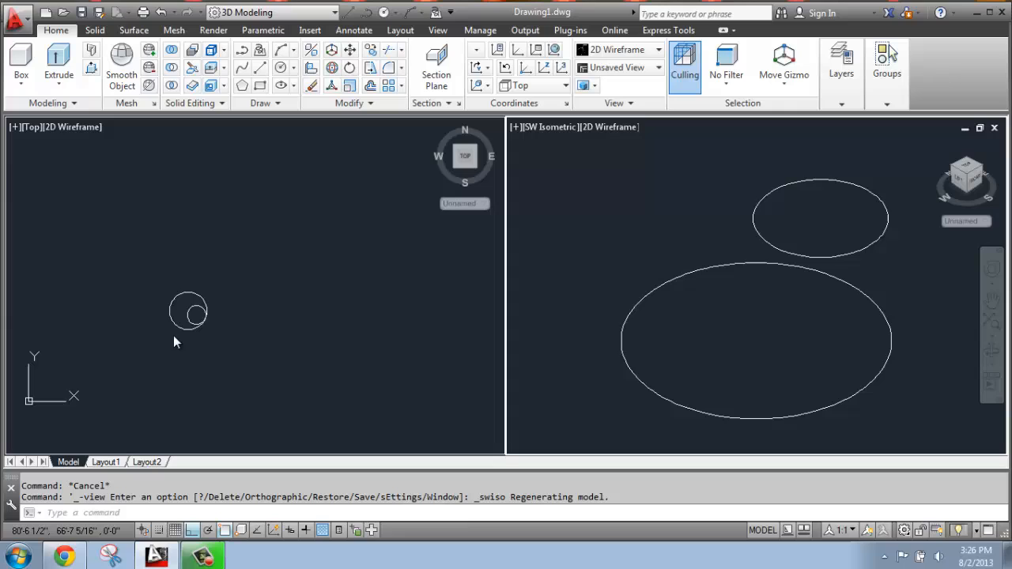
{"action": "mouse_move", "coordinate": [183, 303]}
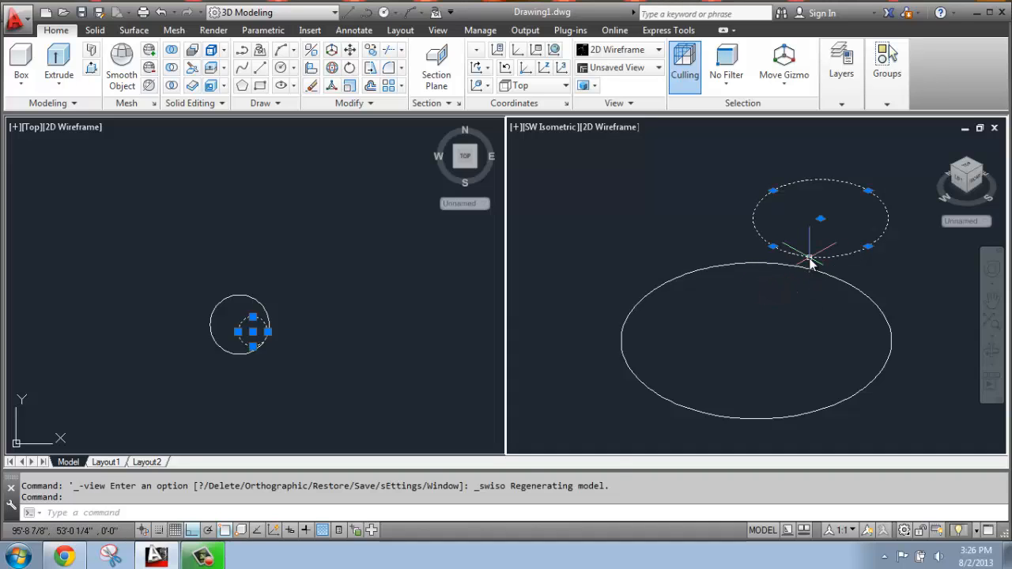
{"action": "mouse_move", "coordinate": [778, 265]}
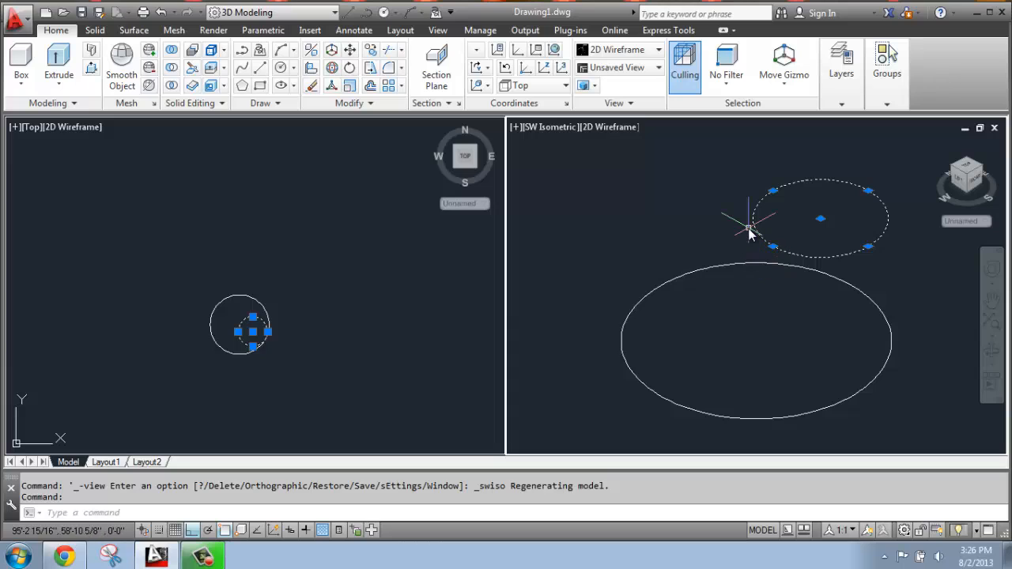
Step: Erase the raised small circle so only the 10' circle remains
{"action": "key", "text": "Delete"}
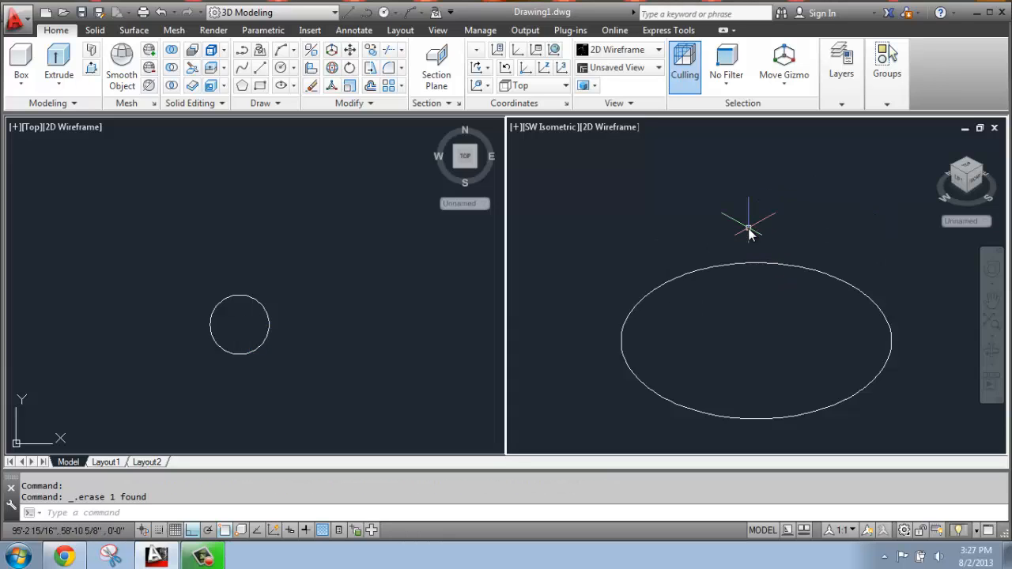
{"action": "mouse_move", "coordinate": [261, 350]}
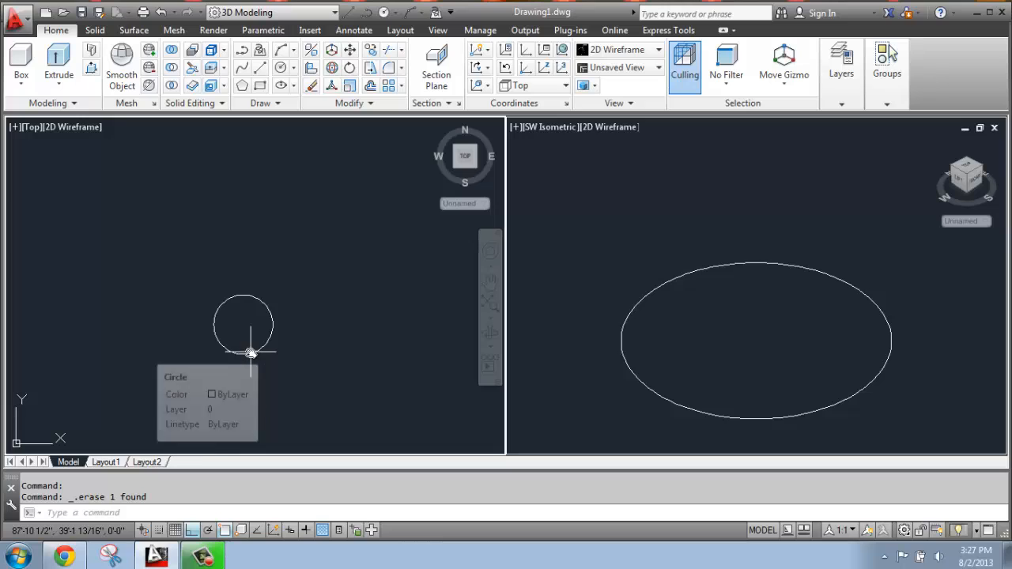
{"action": "mouse_move", "coordinate": [251, 362]}
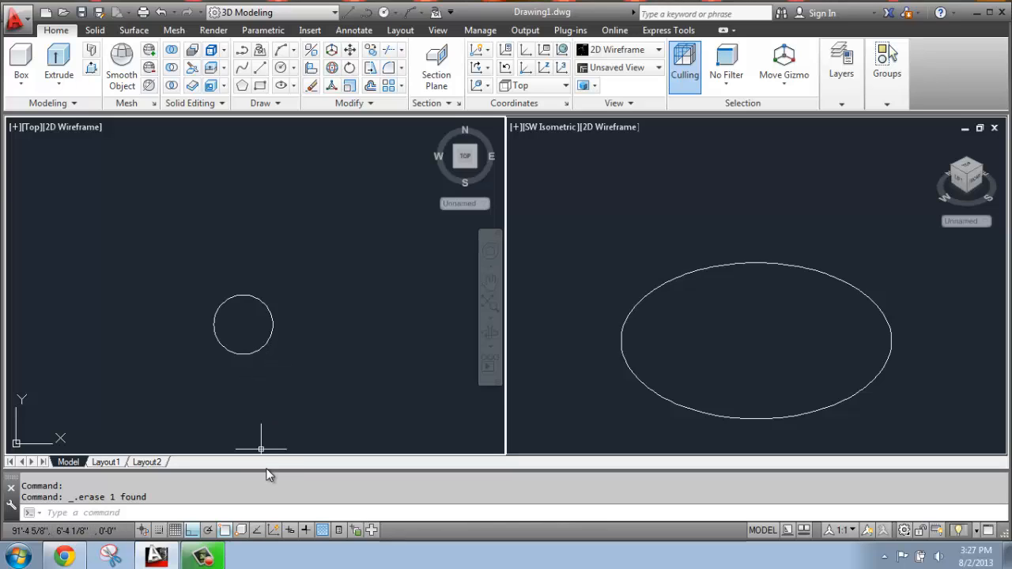
{"action": "mouse_move", "coordinate": [273, 472]}
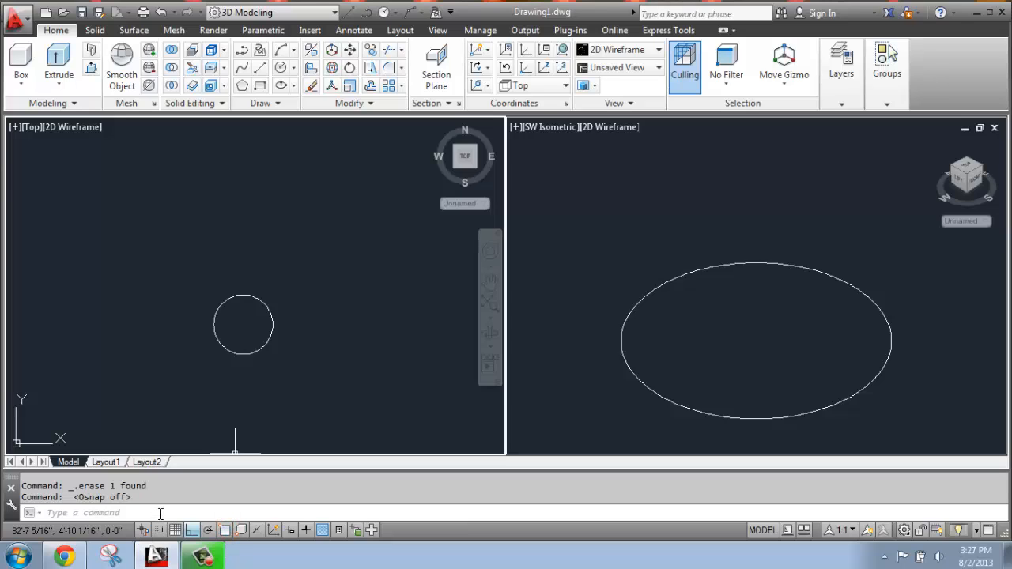
{"action": "type", "text": "e1"}
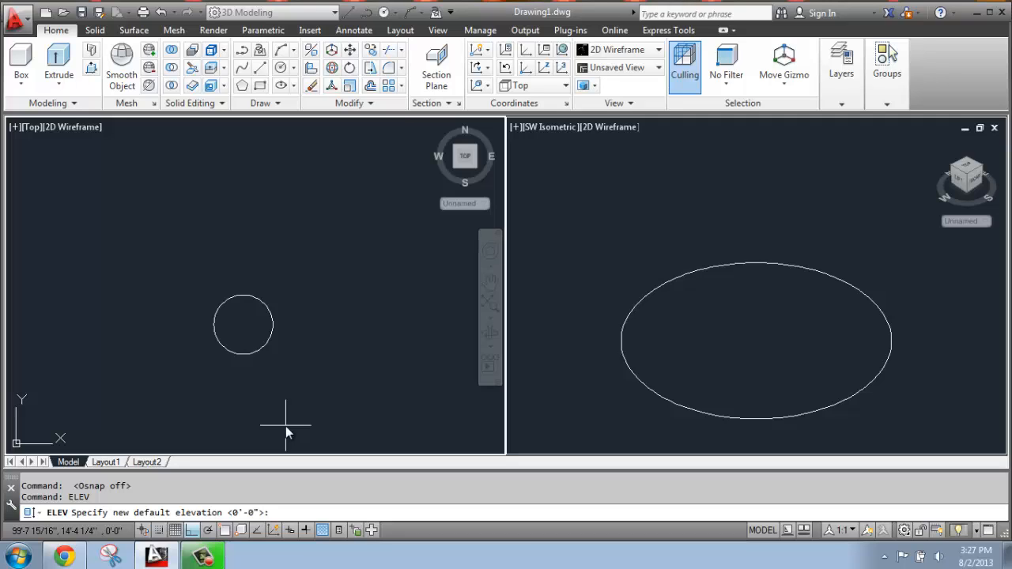
Step: Set the default elevation for new objects to 10 feet
{"action": "type", "text": "10"}
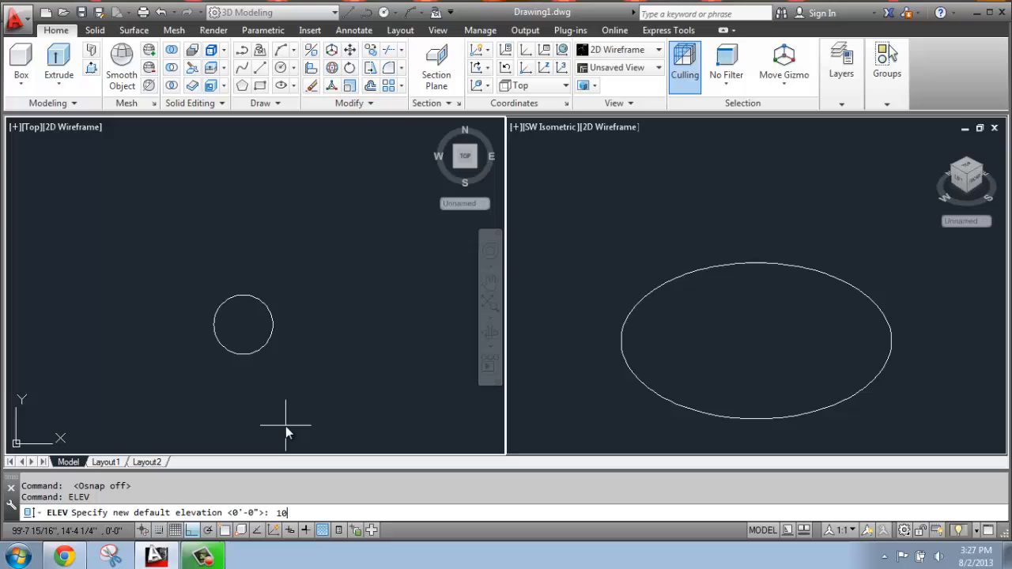
{"action": "type", "text": "'"}
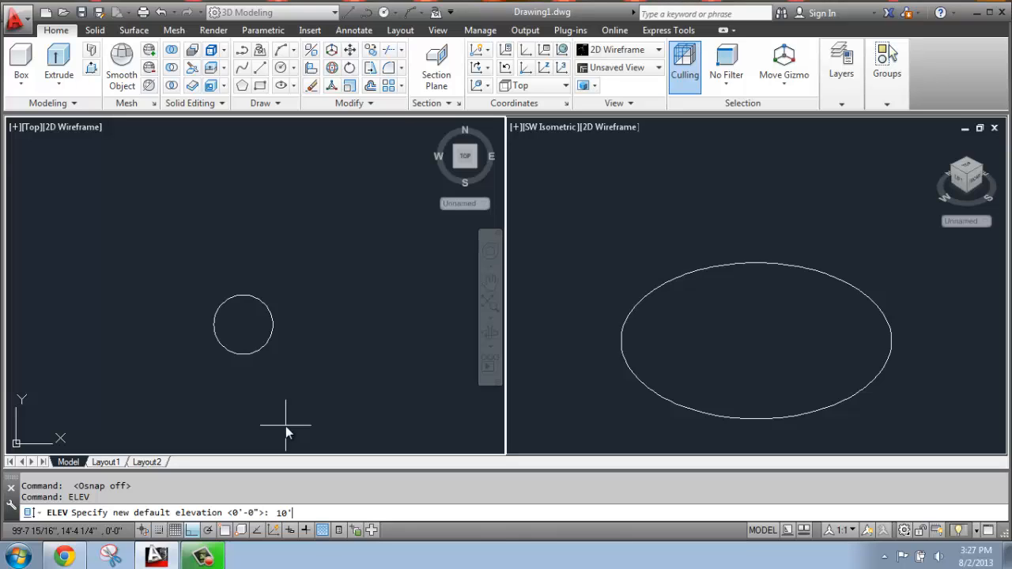
{"action": "key", "text": "enter"}
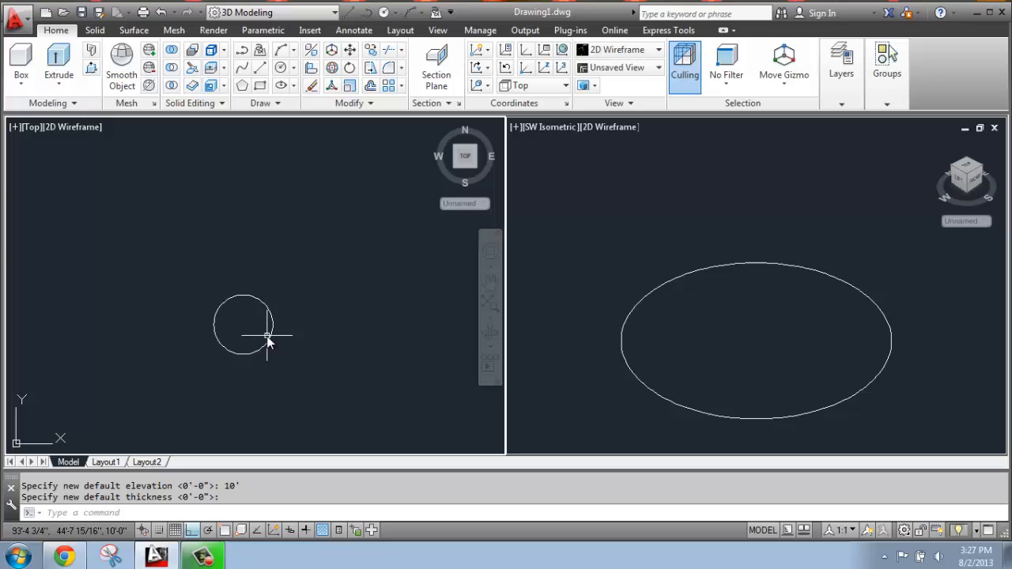
Step: Draw a 5' radius circle centred inside the first one at 10' elevation
{"action": "left_click", "coordinate": [278, 67]}
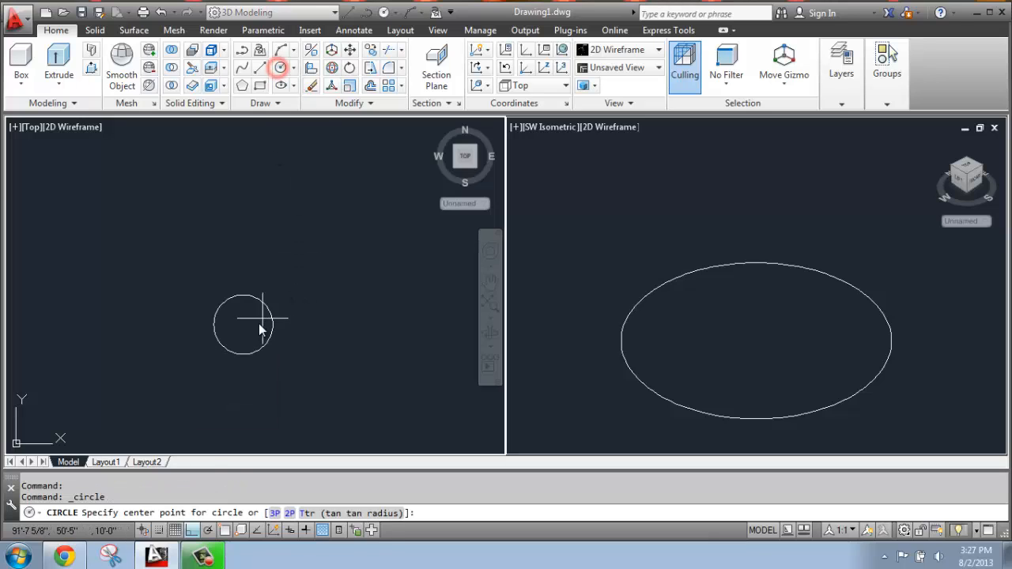
{"action": "left_click", "coordinate": [243, 320]}
{"action": "type", "text": "5'"}
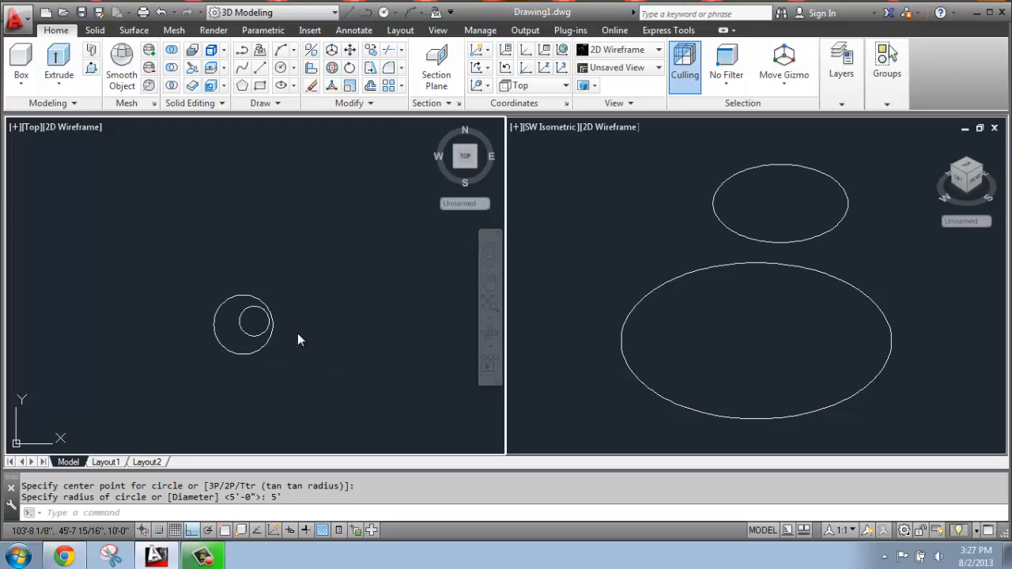
{"action": "mouse_move", "coordinate": [727, 334]}
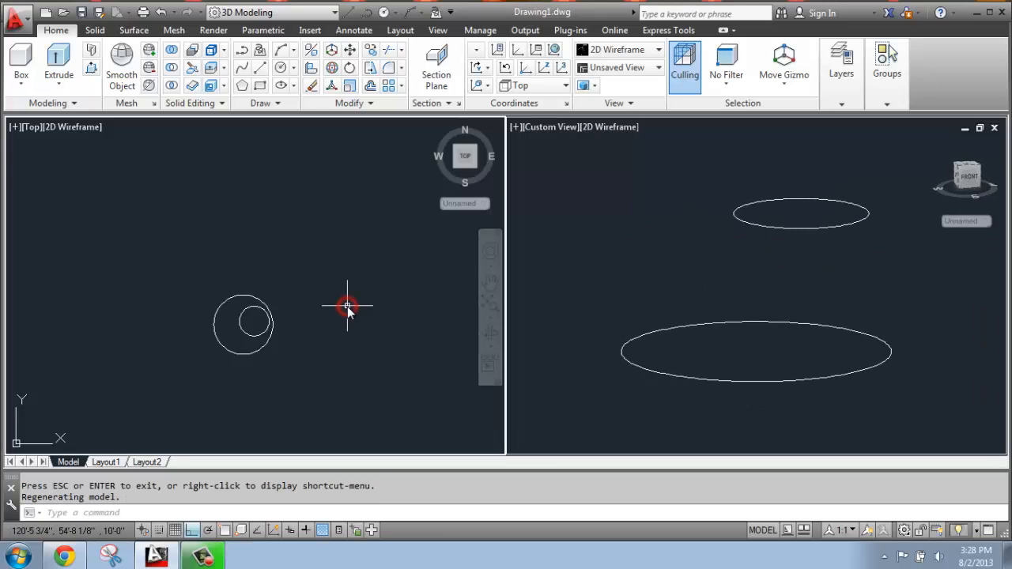
{"action": "mouse_move", "coordinate": [327, 255]}
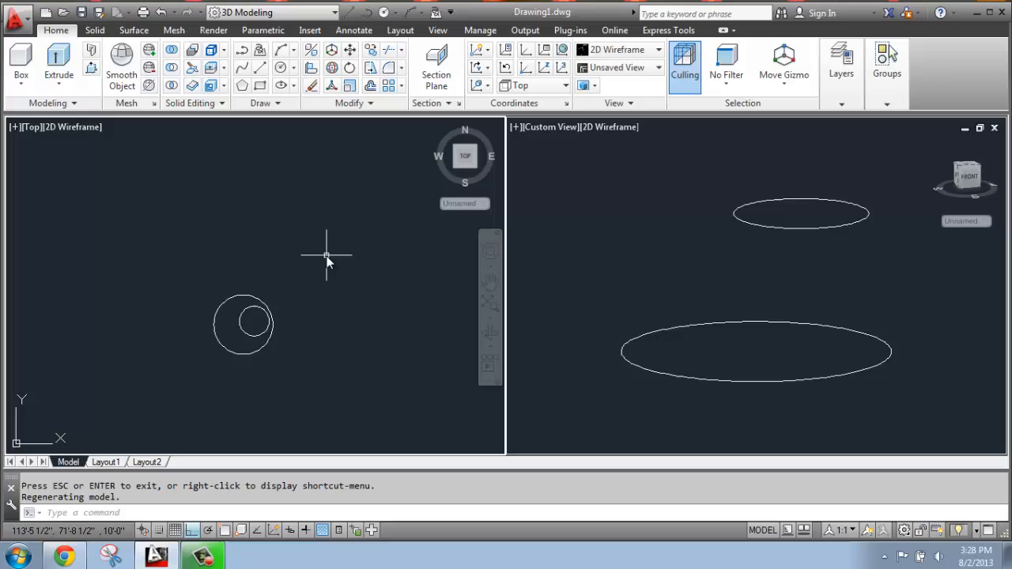
Step: Change the default elevation to 20 feet with ELEV
{"action": "type", "text": "elevation <10'-0\">:"}
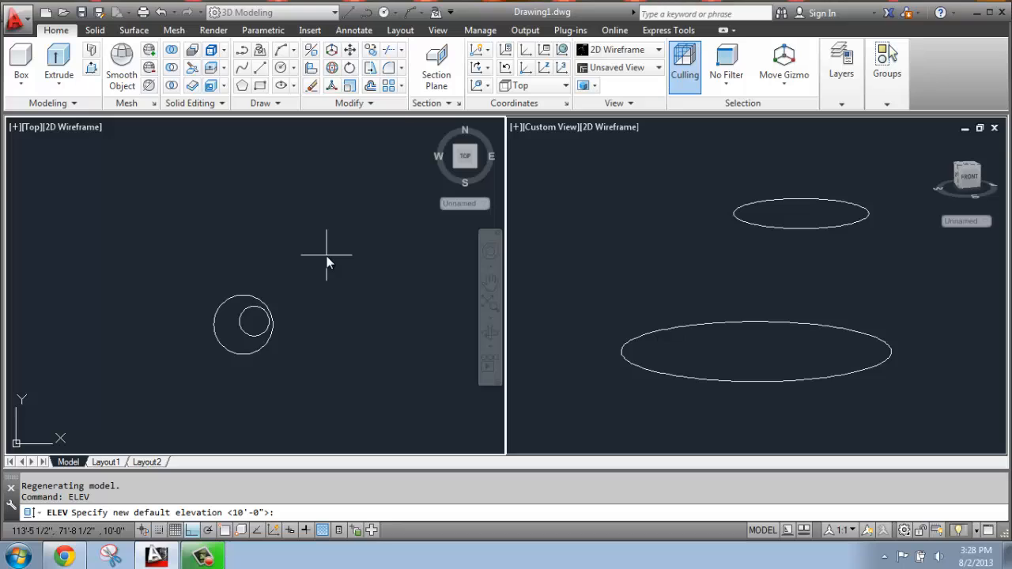
{"action": "type", "text": "20"}
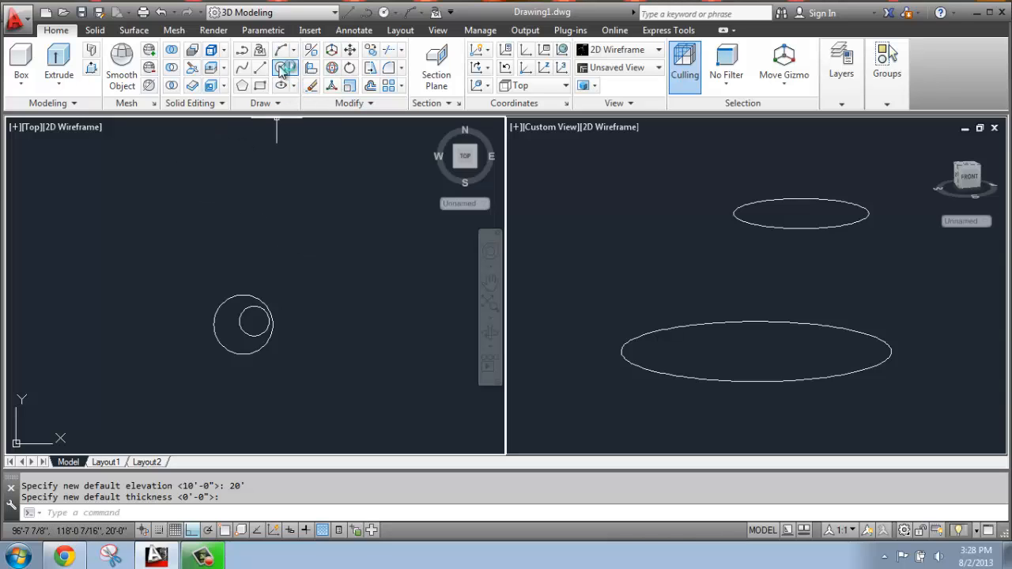
Step: Draw a 15' radius circle at the 20-foot elevation
{"action": "left_click", "coordinate": [224, 319]}
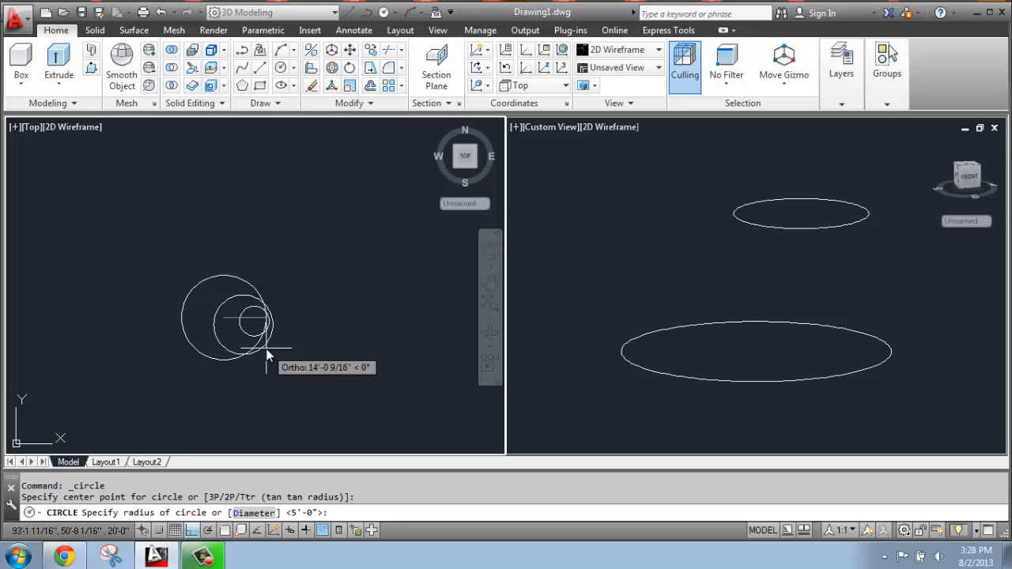
{"action": "type", "text": "15'"}
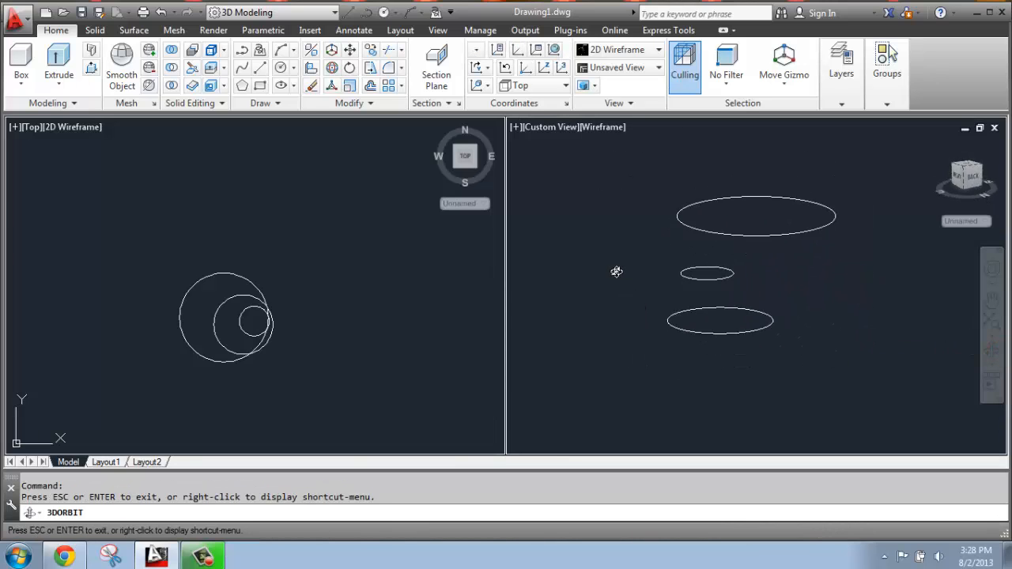
{"action": "left_click_drag", "start_coordinate": [616, 272], "coordinate": [830, 332]}
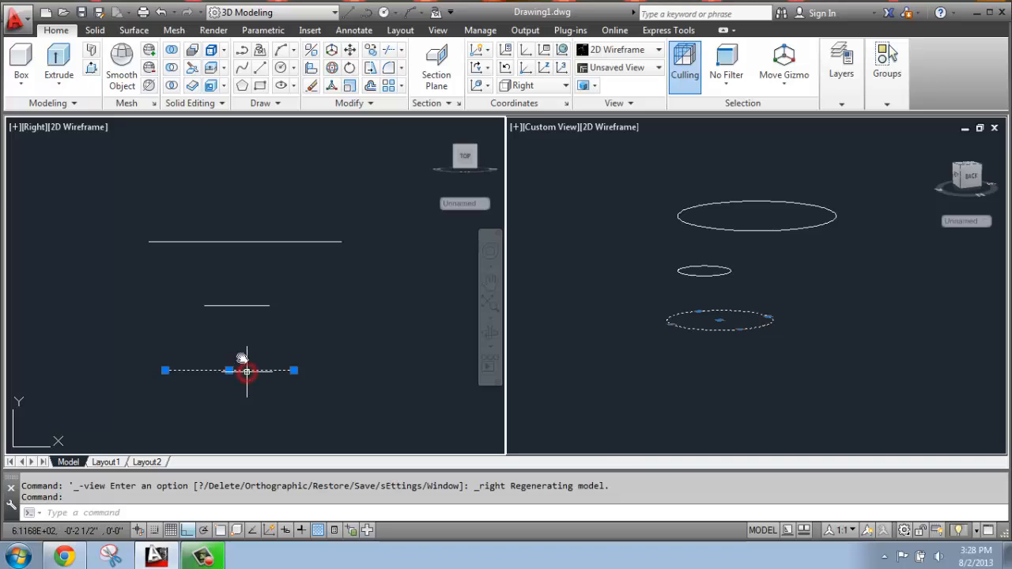
Step: Select the middle circle in the Right view, then clear the selection
{"action": "left_click", "coordinate": [237, 305]}
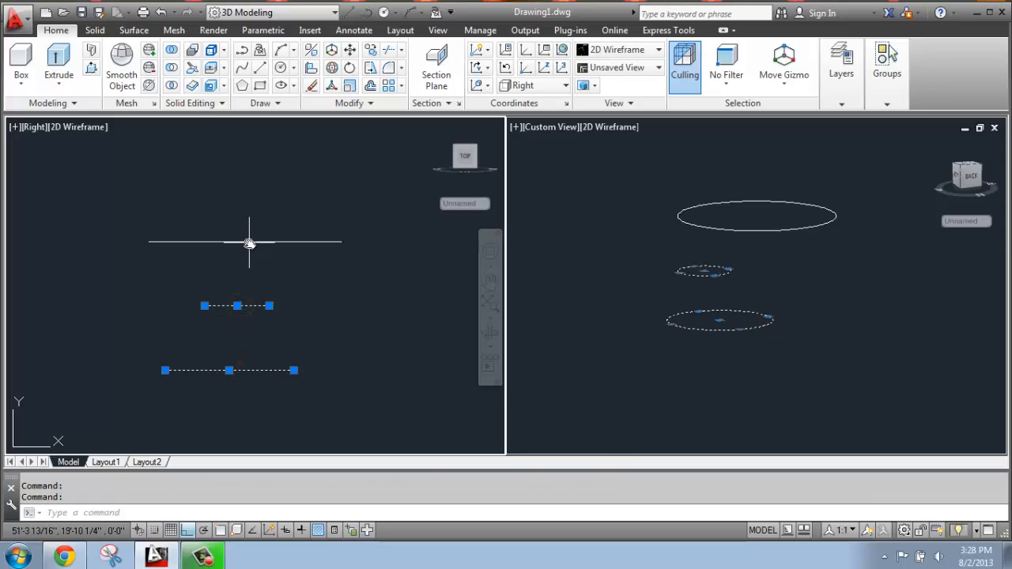
{"action": "key", "text": "Escape"}
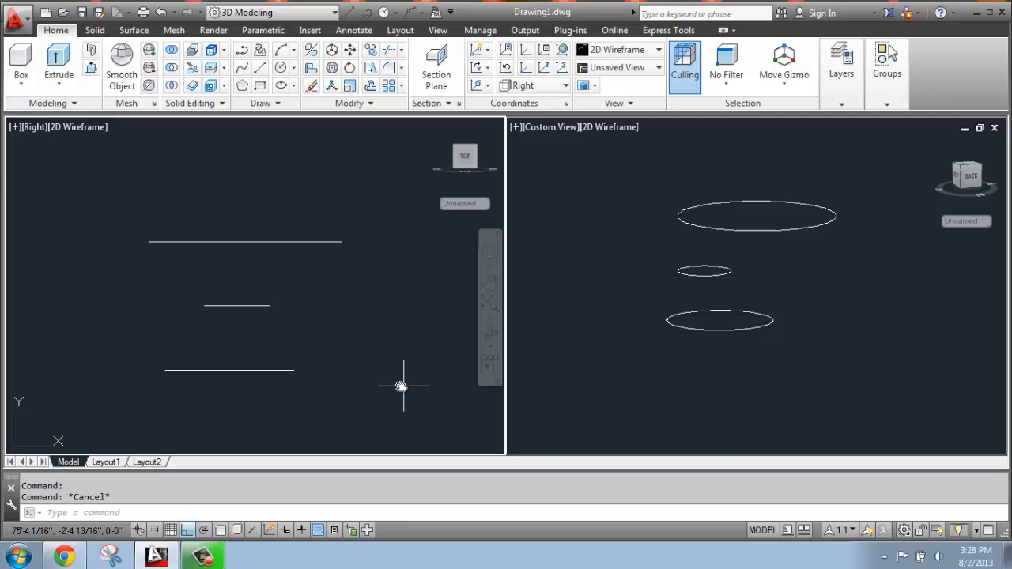
{"action": "mouse_move", "coordinate": [375, 334]}
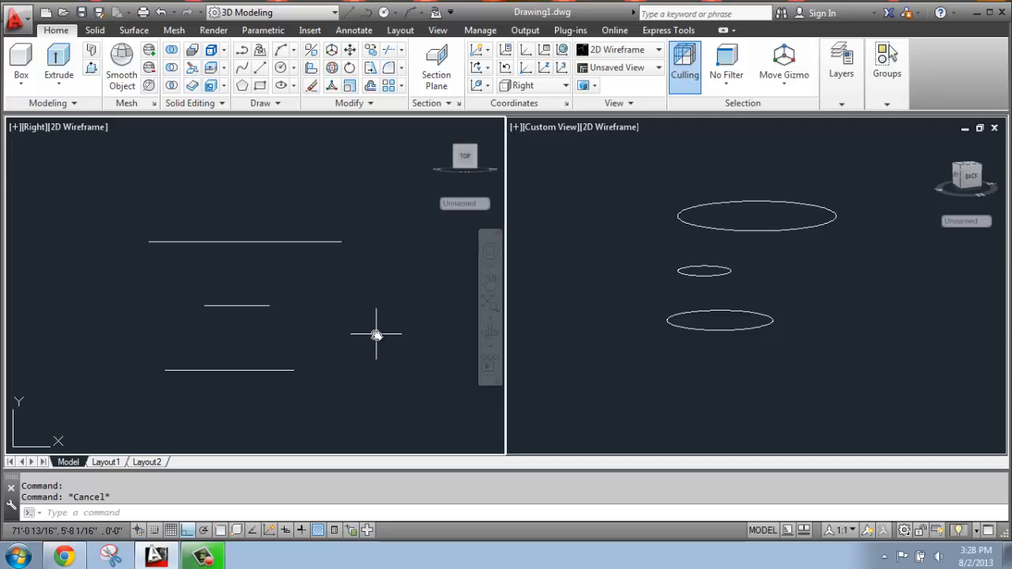